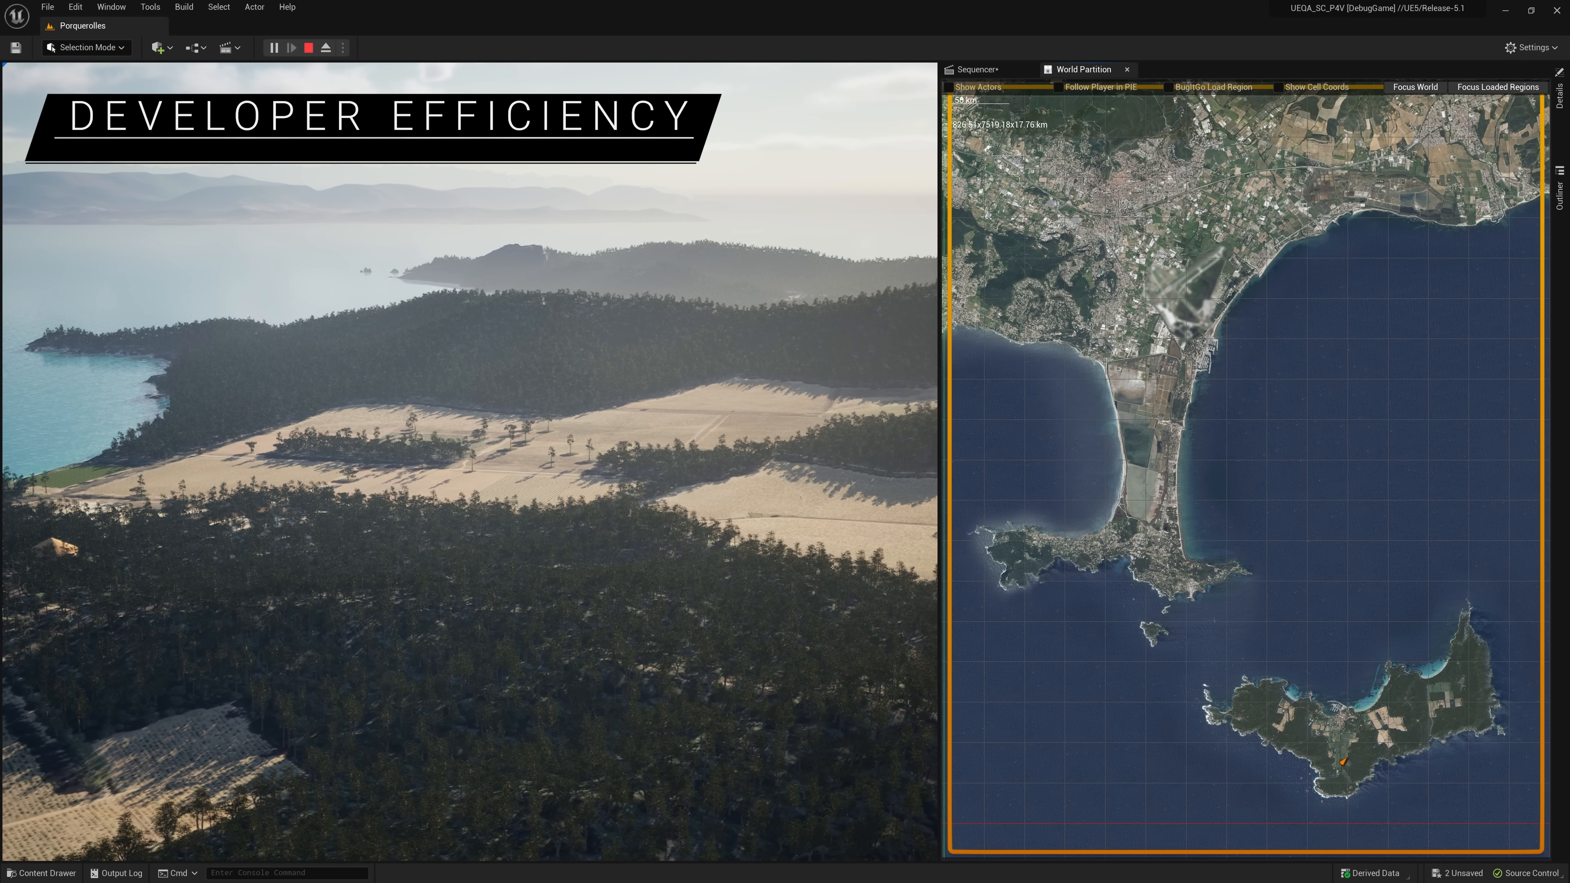
- View the pending source control changelists from the status bar menu
left_click(1526, 873)
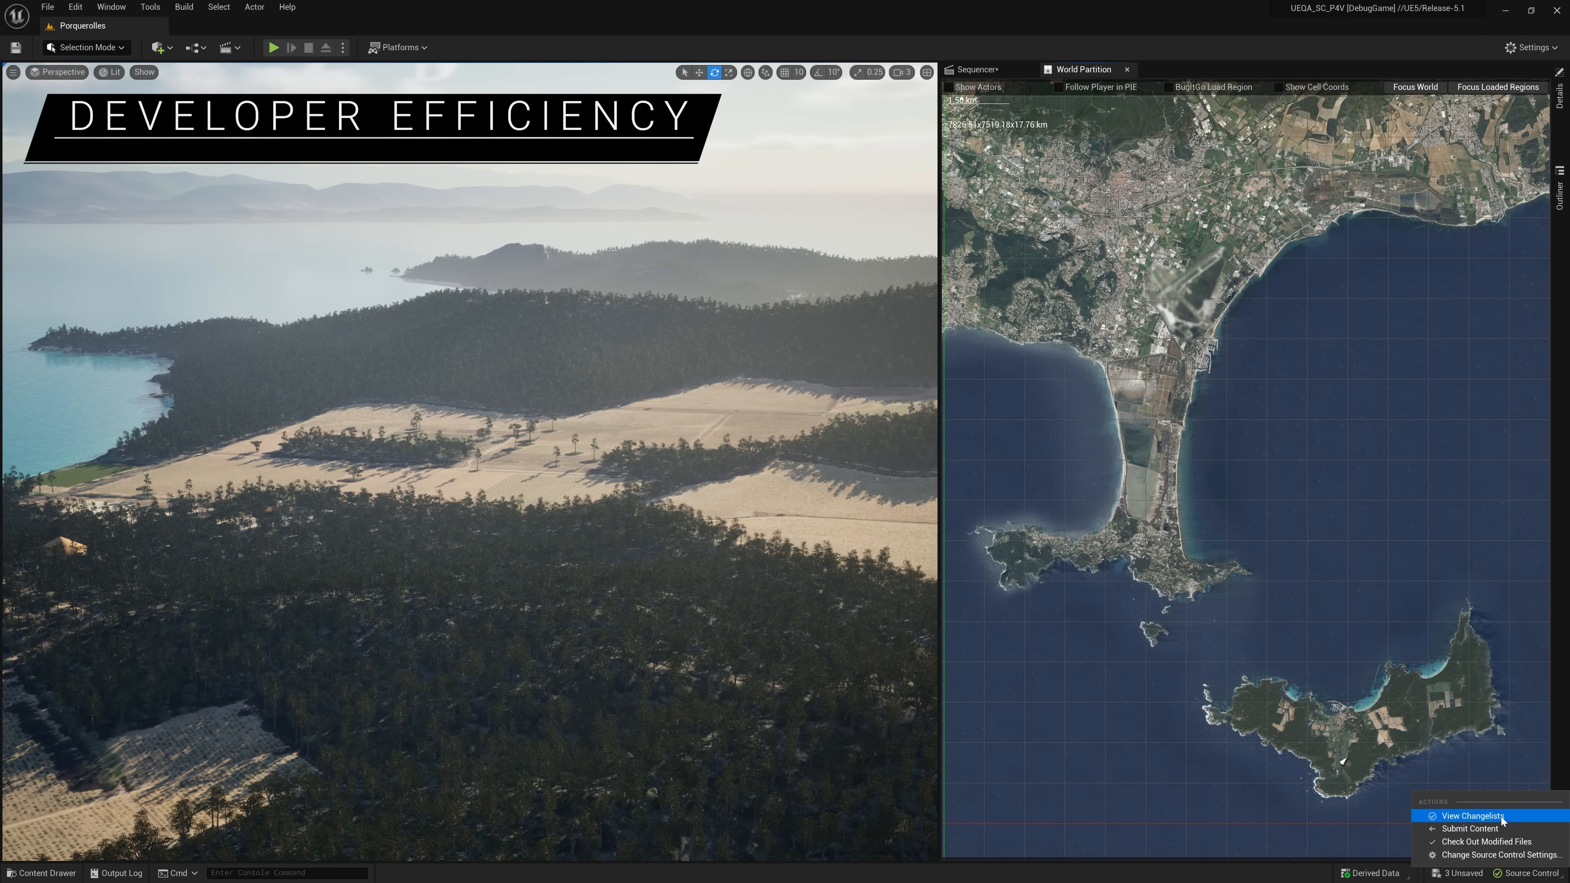
left_click(1470, 815)
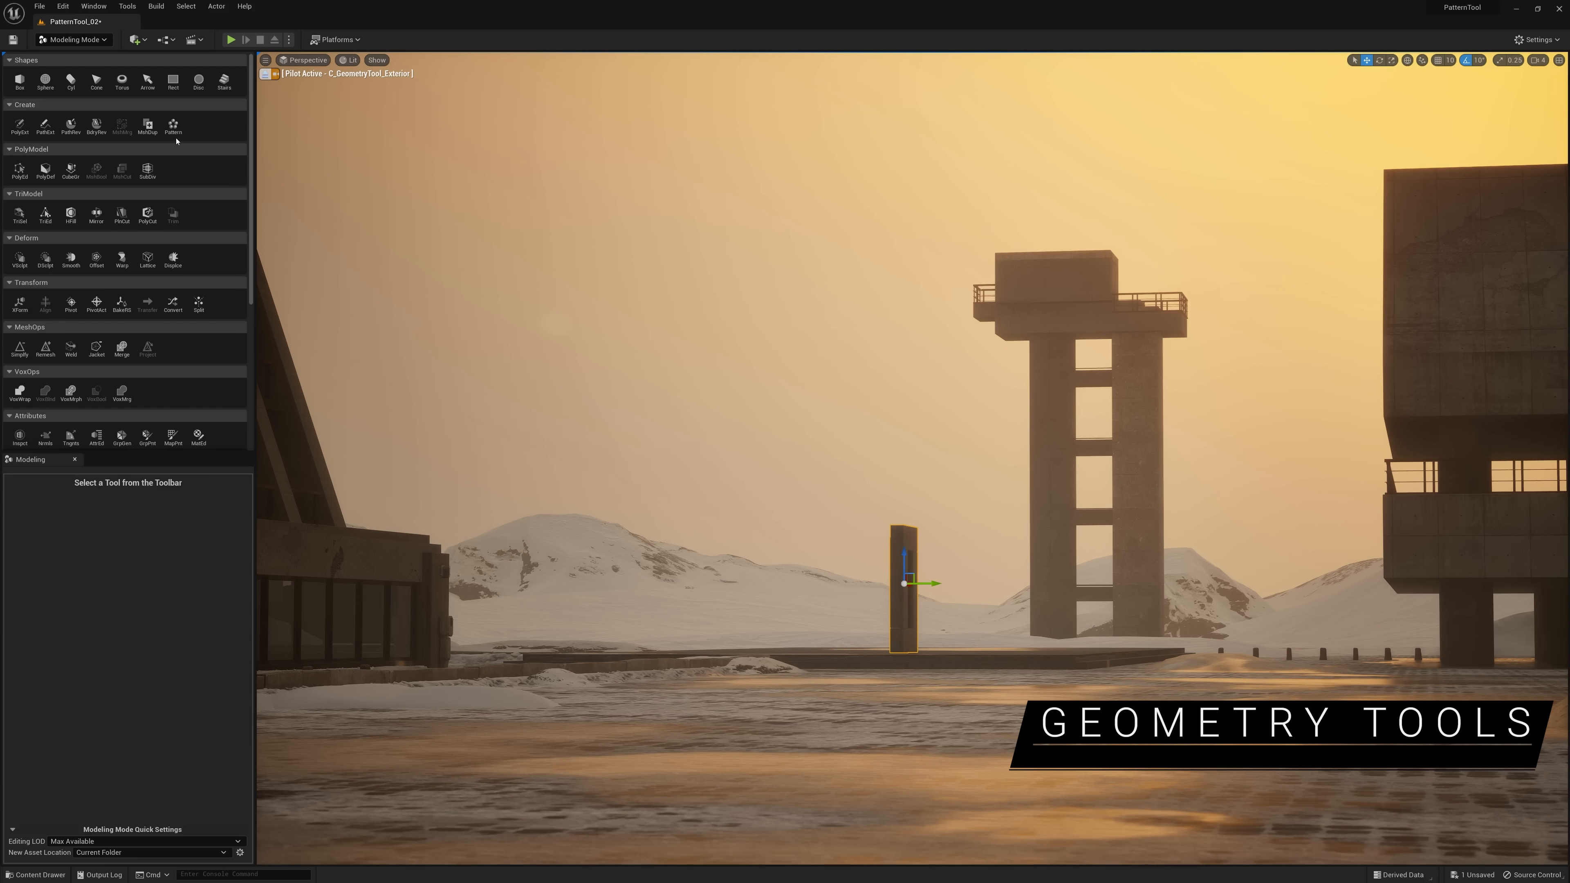
- Start the Pattern tool on the selected slab mesh to repeat it in a circle
left_click(173, 124)
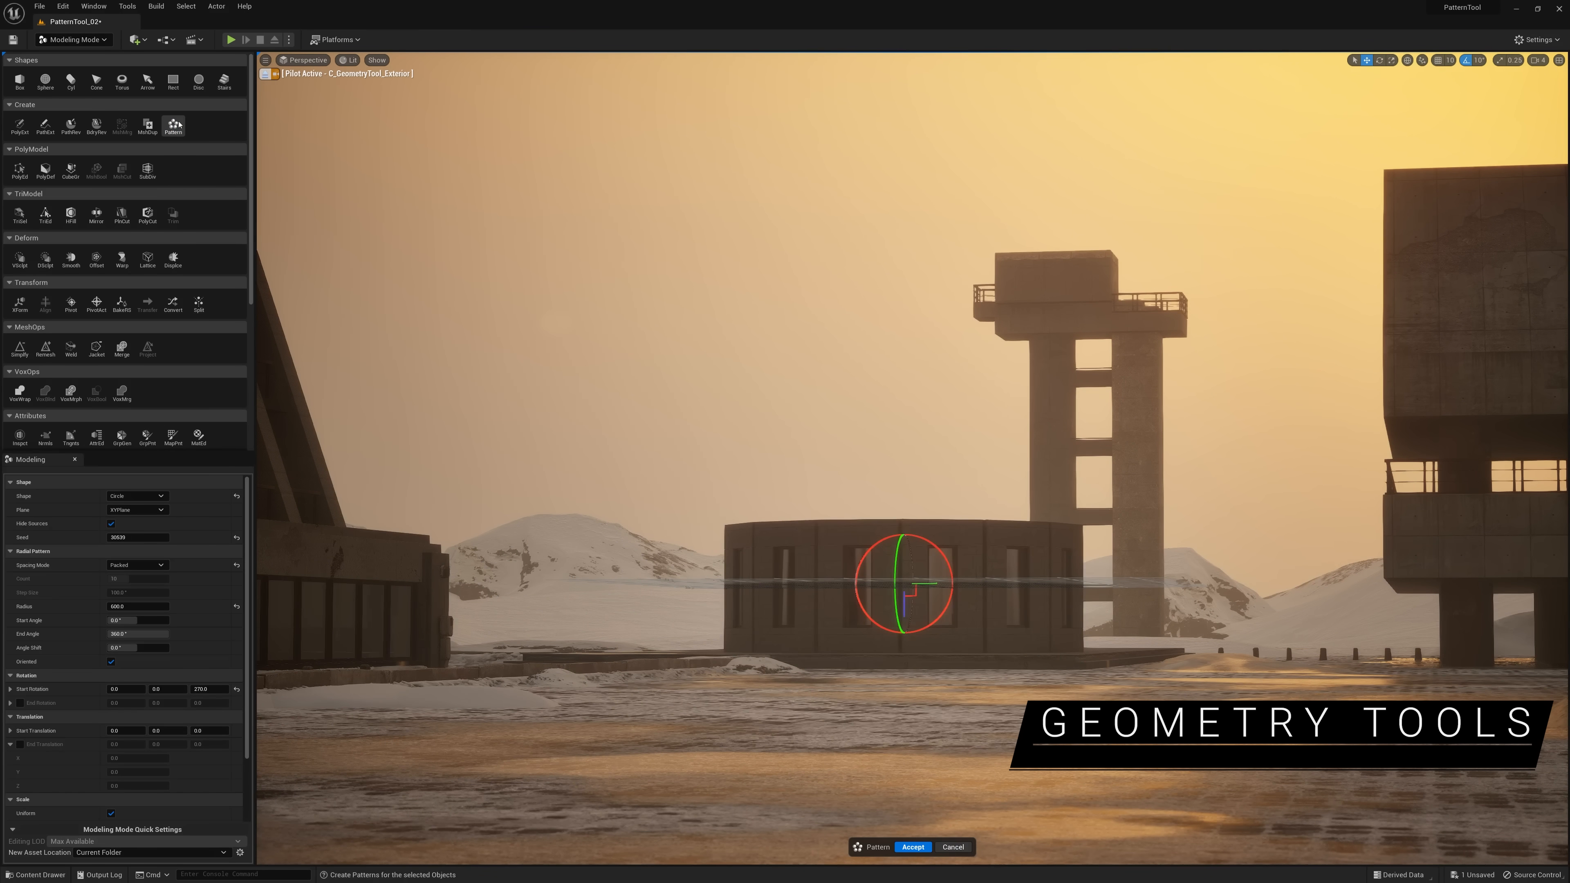